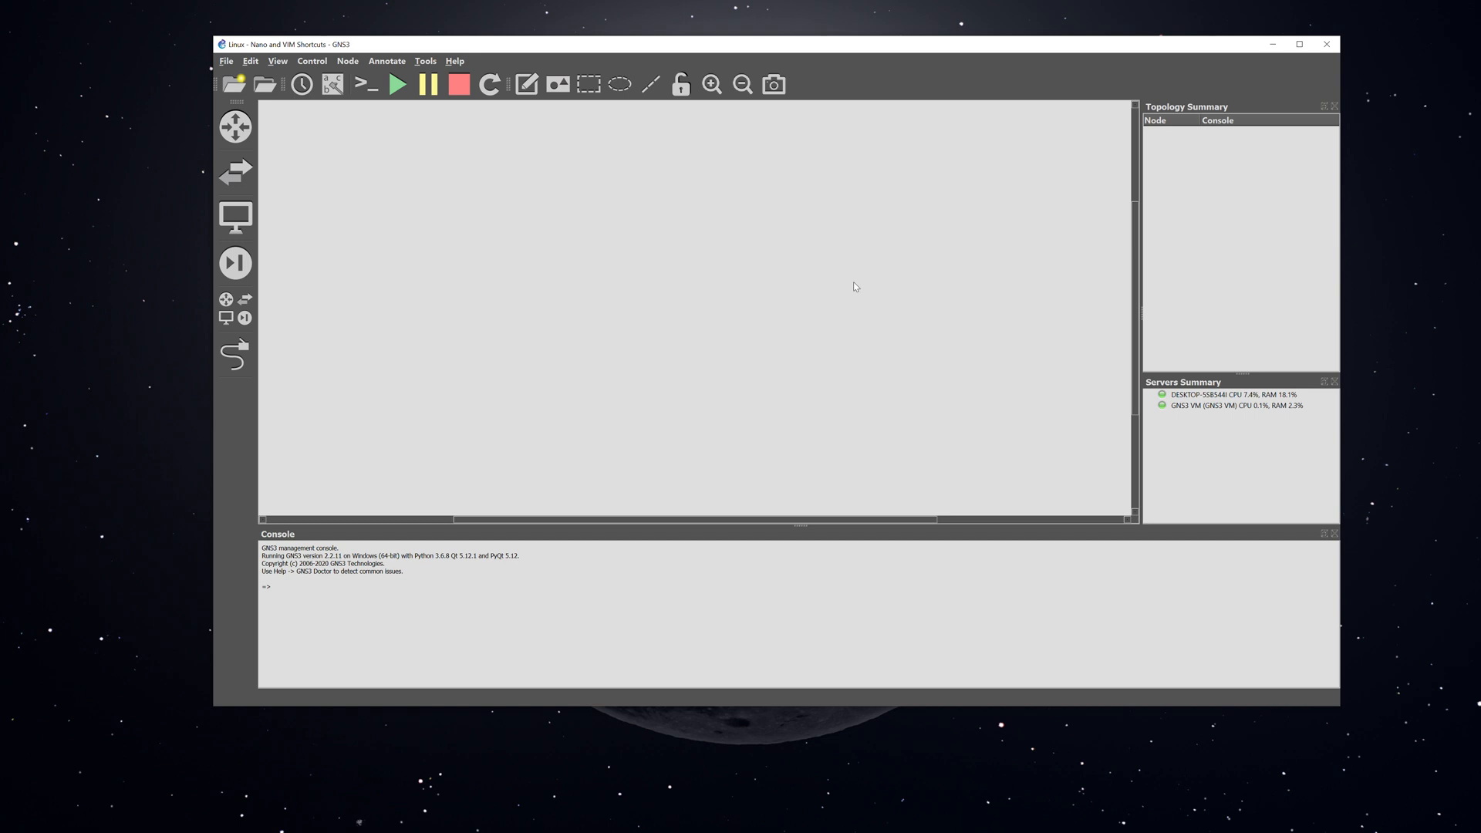
pyautogui.moveTo(234, 171)
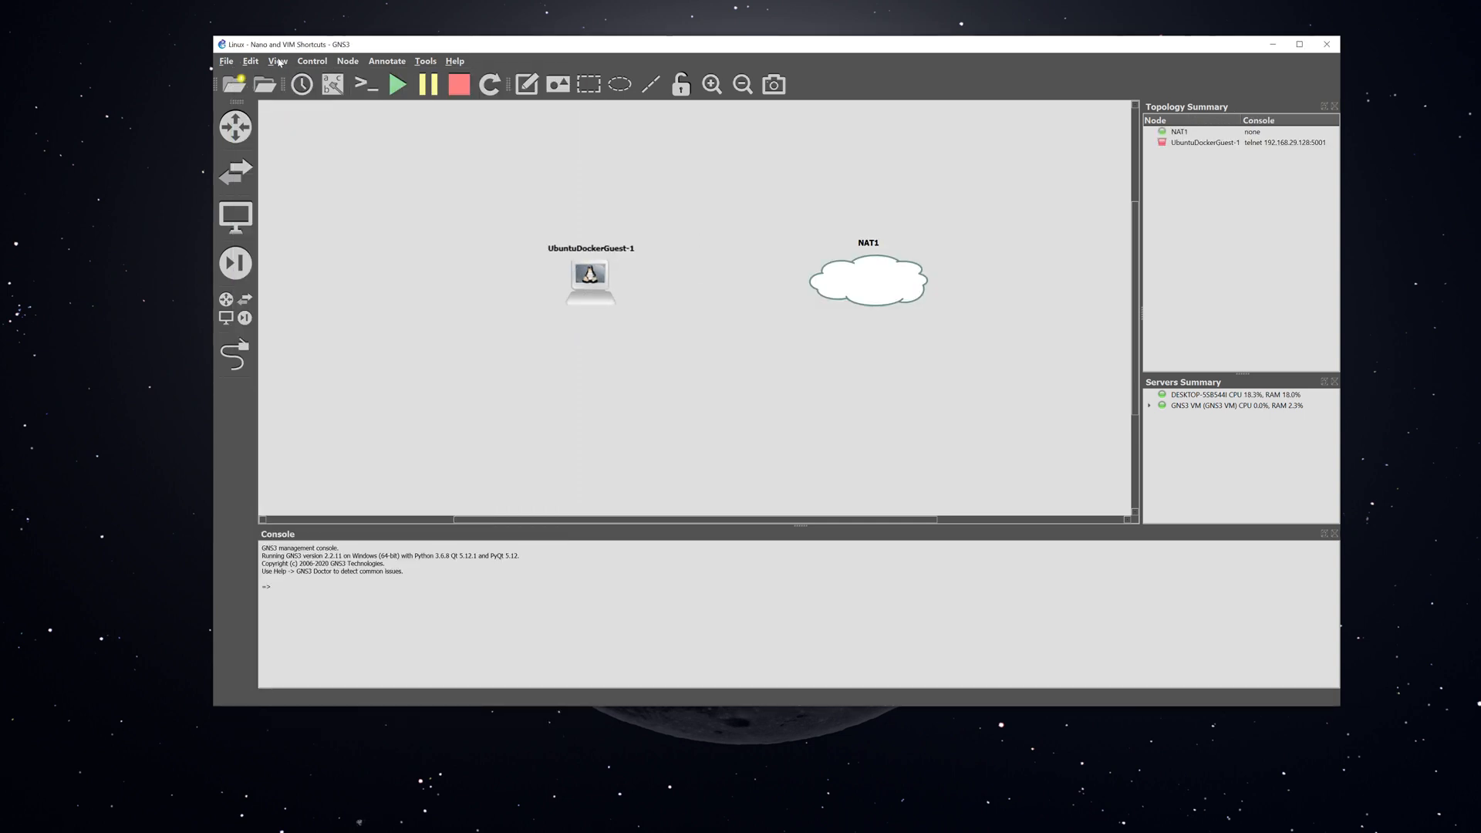
# Step: Add an Ethernet switch on the chosen server and link it to the NAT cloud
pyautogui.doubleClick(287, 208)
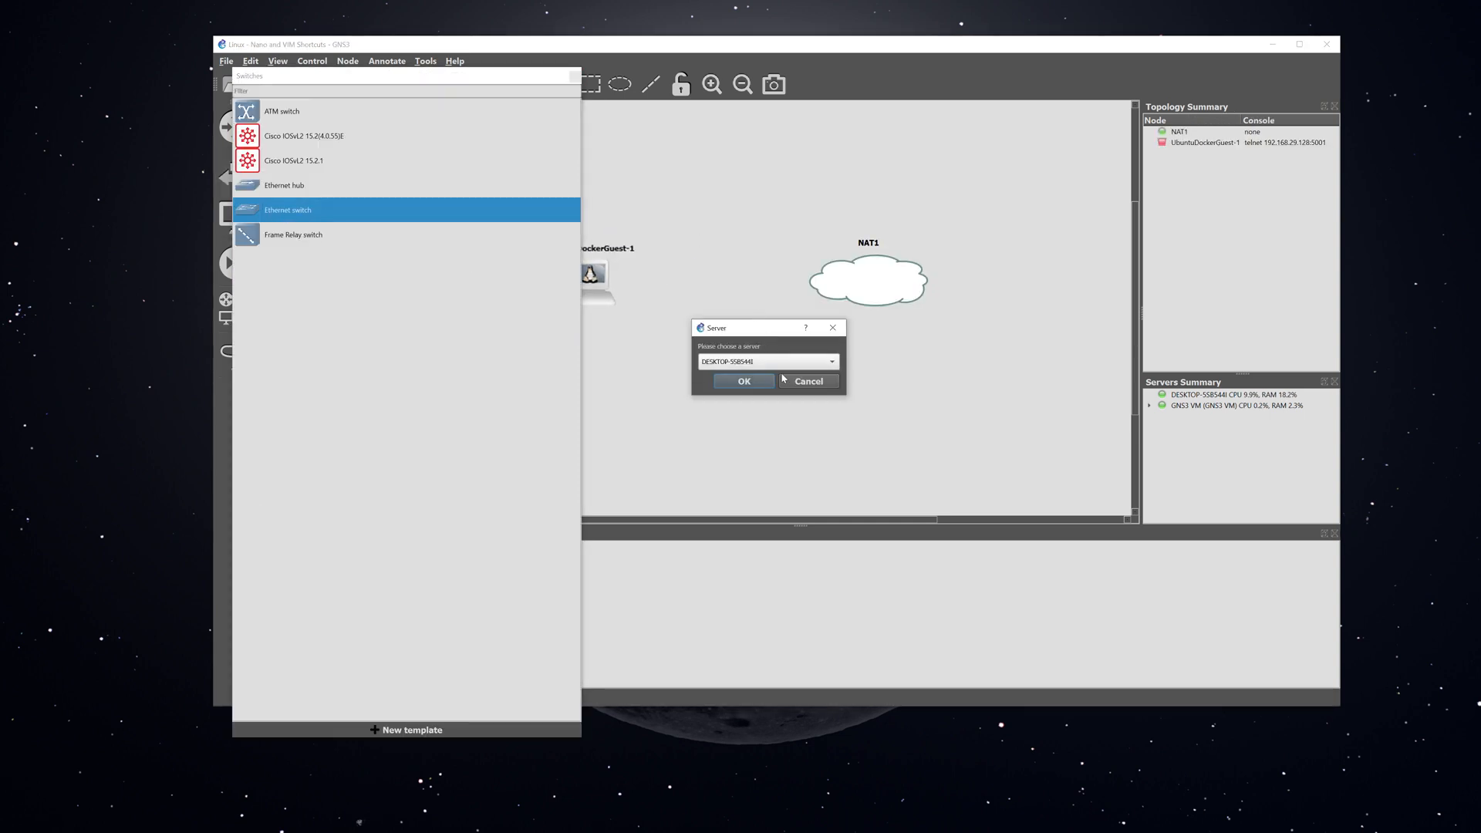
pyautogui.click(744, 382)
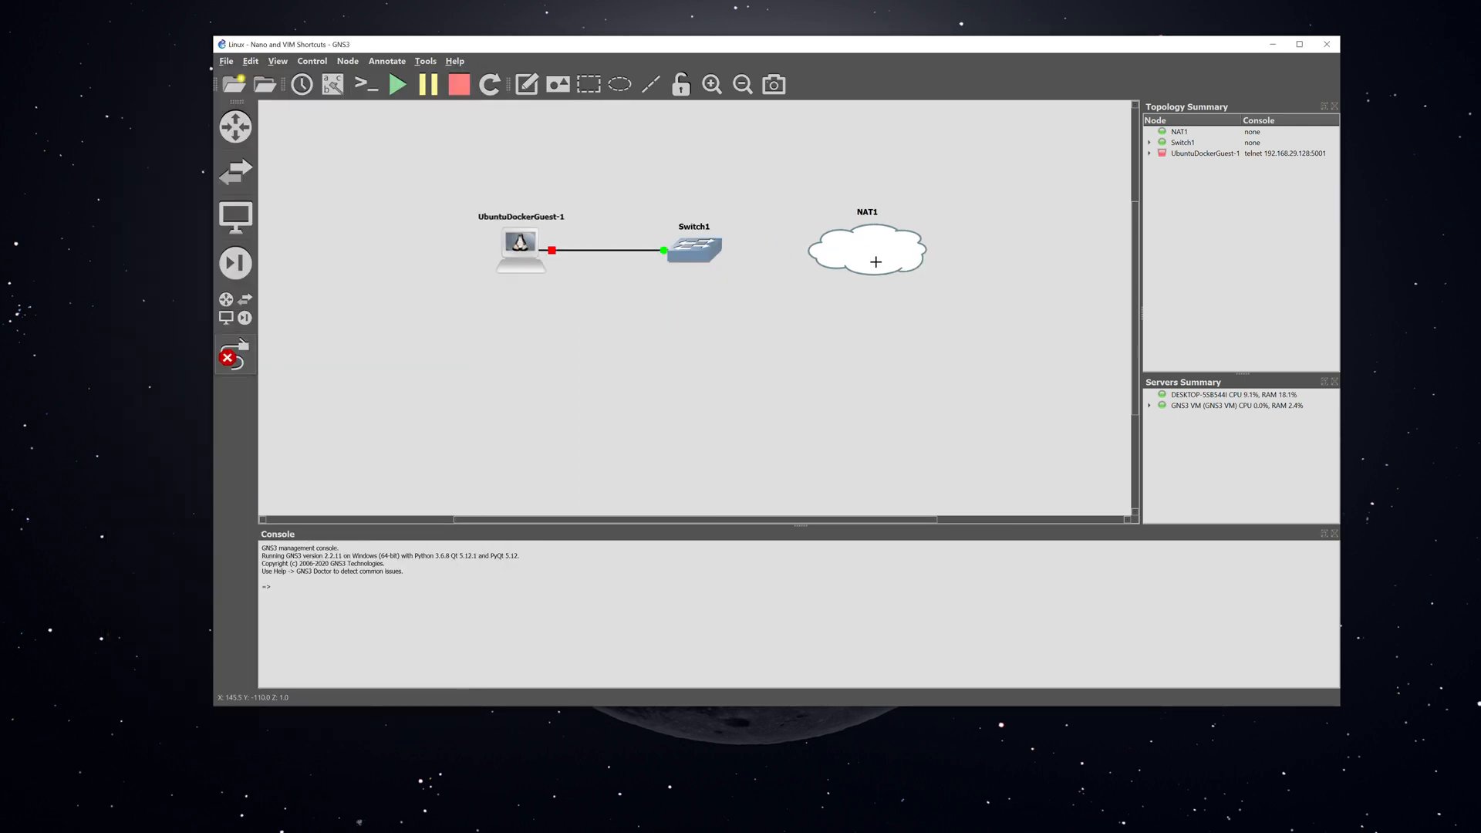
pyautogui.moveTo(693, 250); pyautogui.dragTo(865, 250)
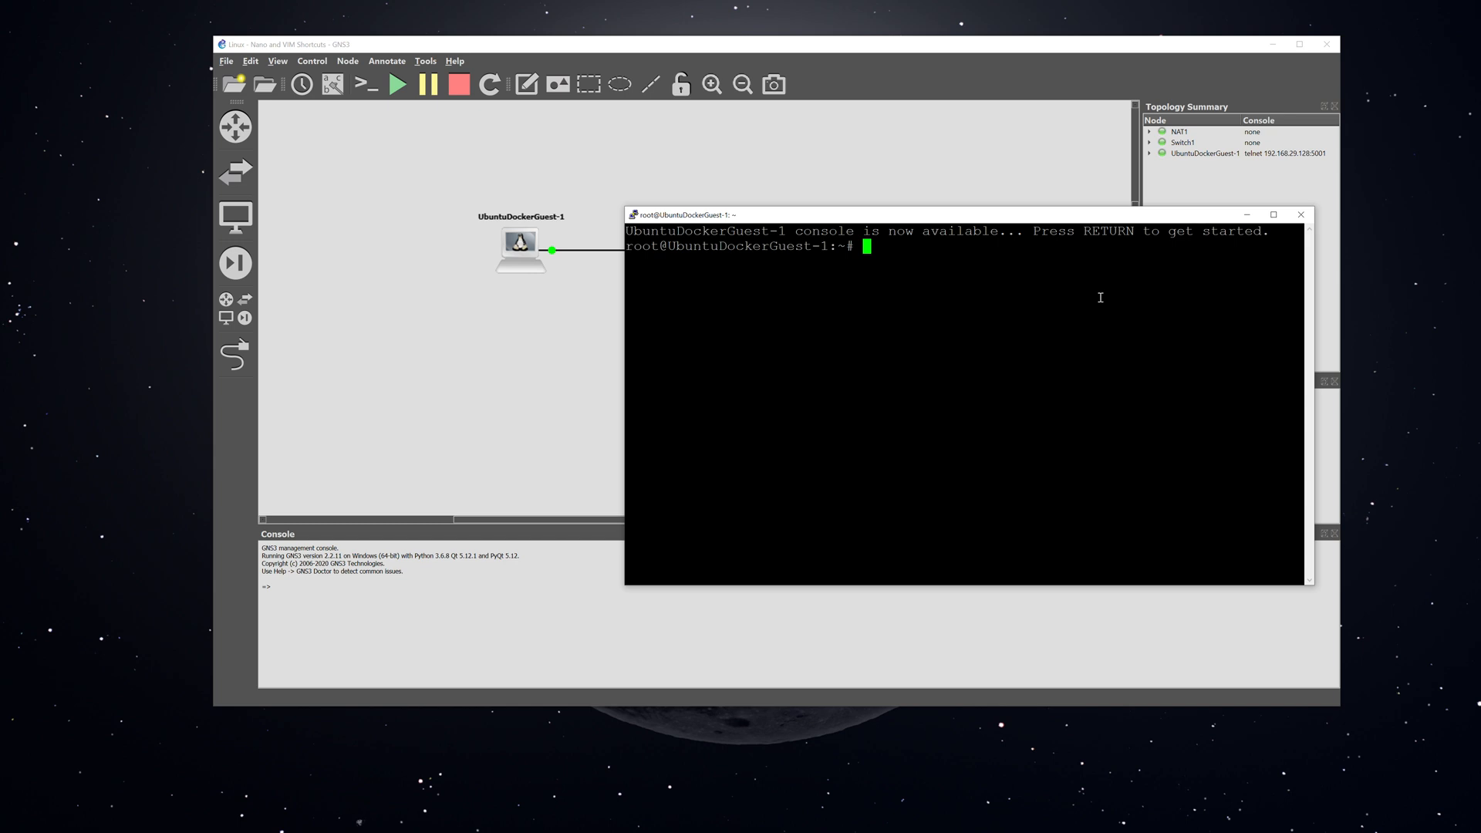
# Step: Run nano on /etc/network/interfaces in the guest console, then exit
pyautogui.write('nano /etc/network/interfaces')
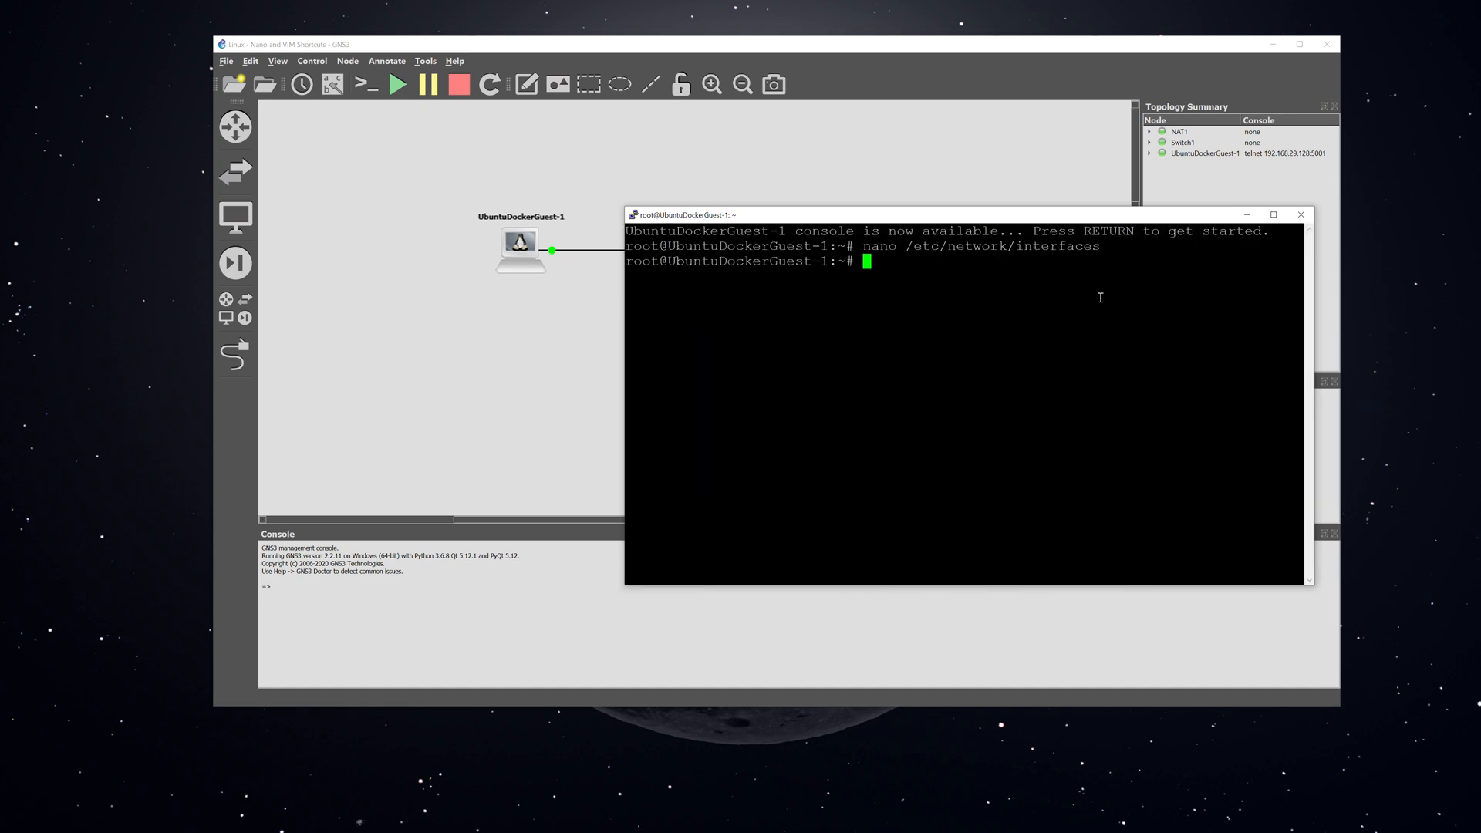
# Step: Reopen a console session to the UbuntuDockerGuest-1 node from the topology
pyautogui.click(1303, 215)
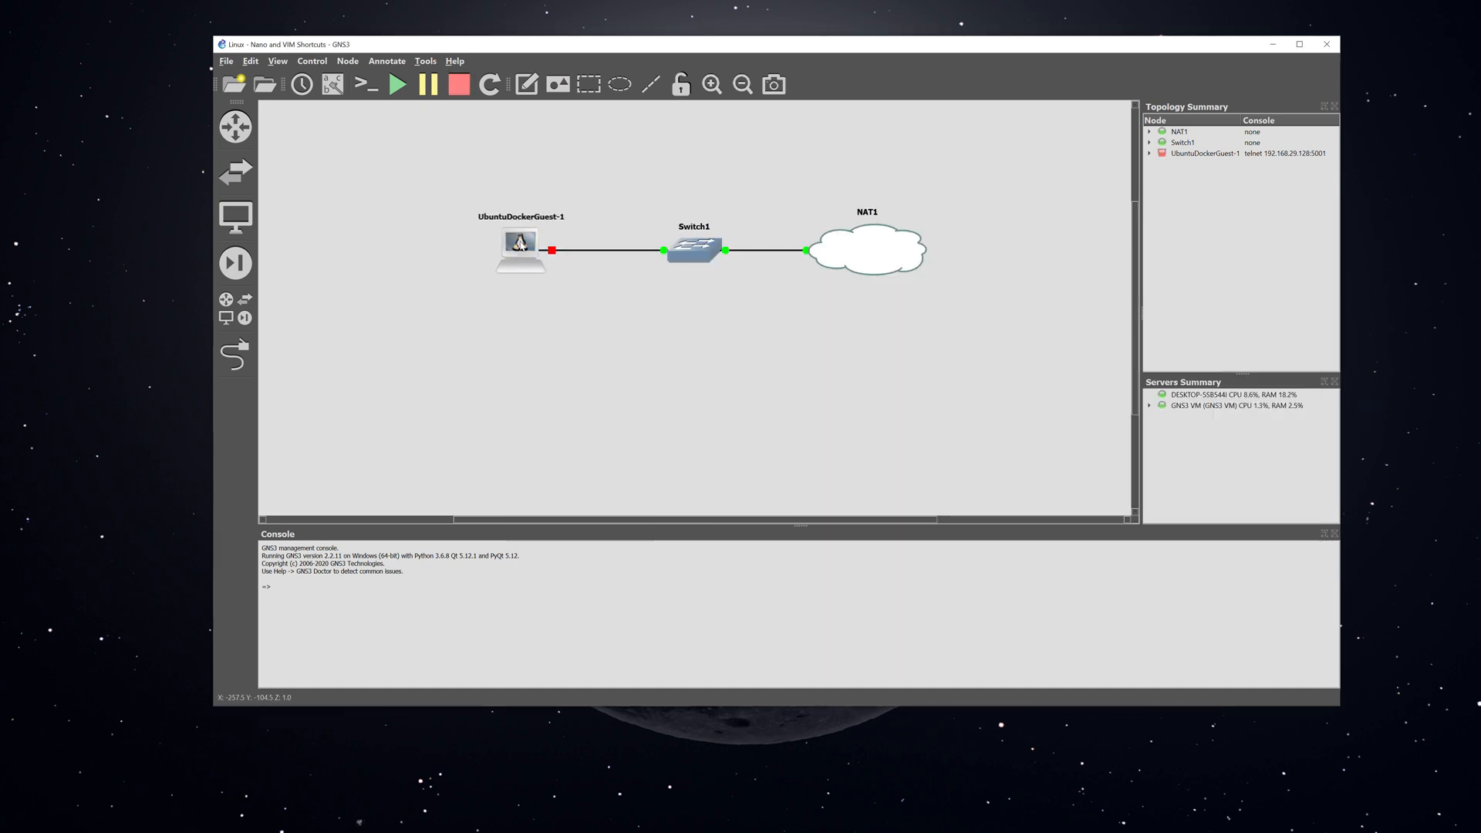
pyautogui.doubleClick(519, 242)
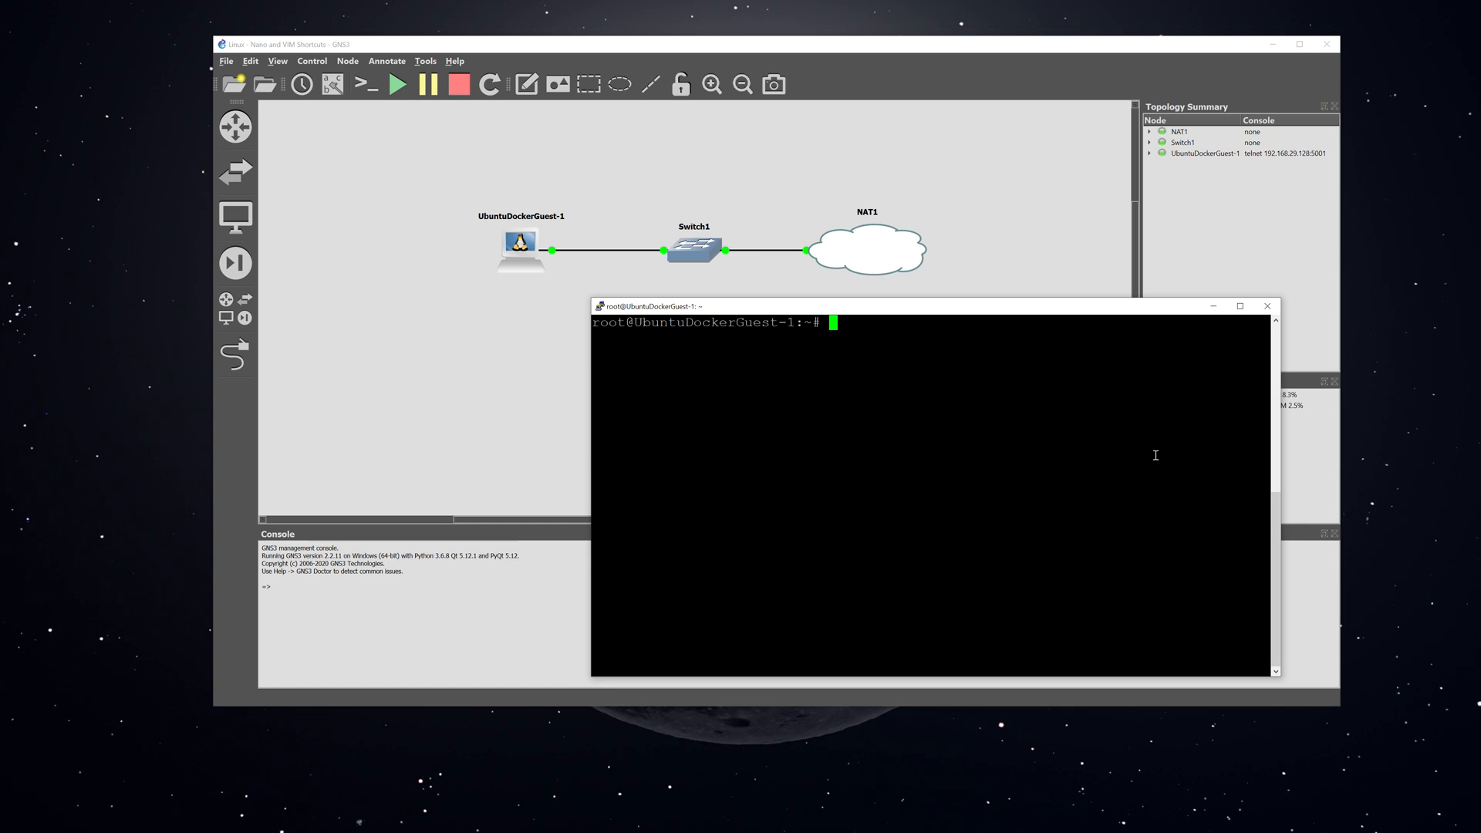
# Step: Create file 'test' in nano with lines 1–5 and abcdefghhahaha, then save and exit
pyautogui.write('nano tes')
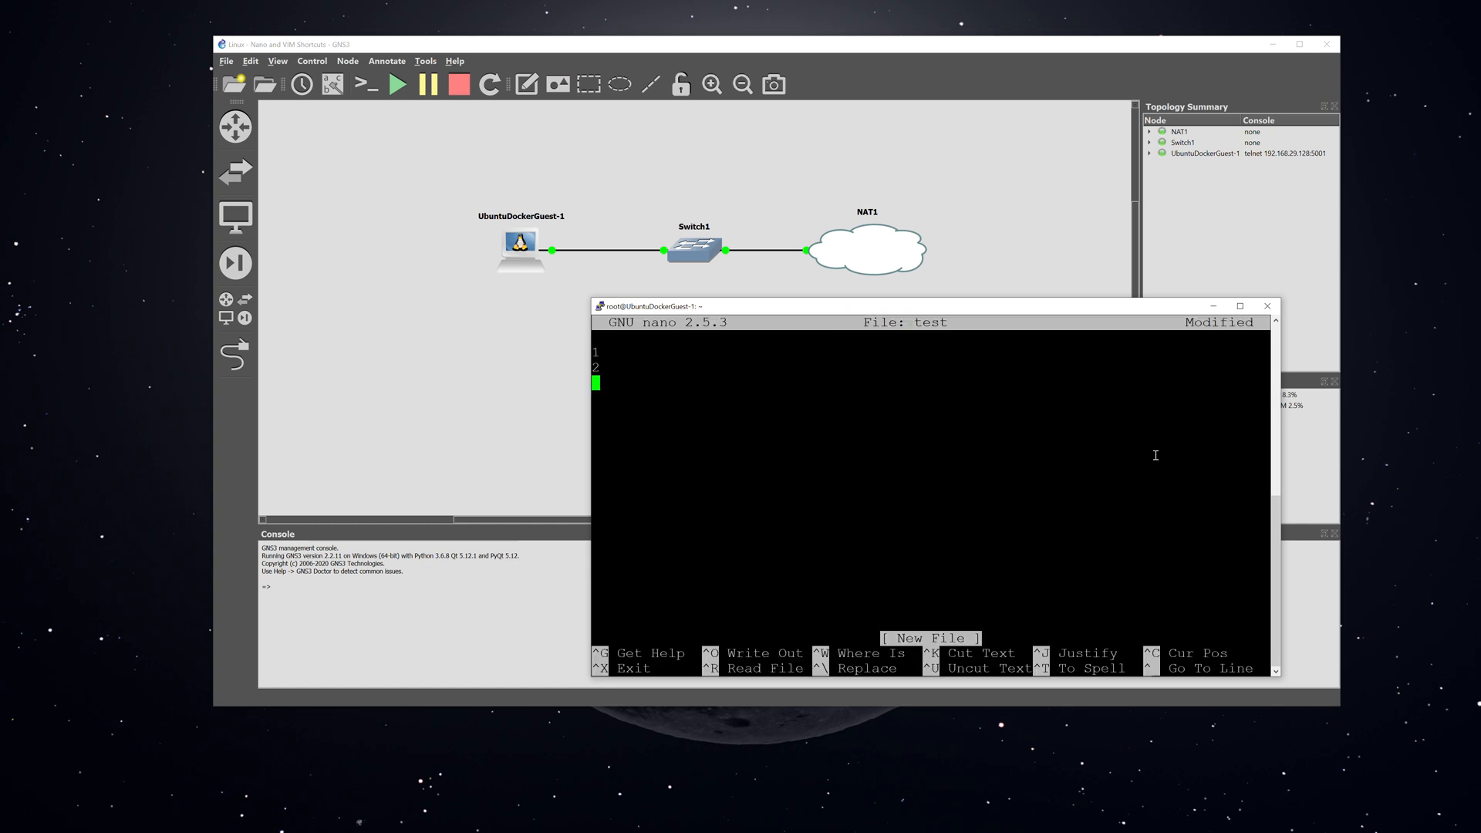
pyautogui.press('enter')
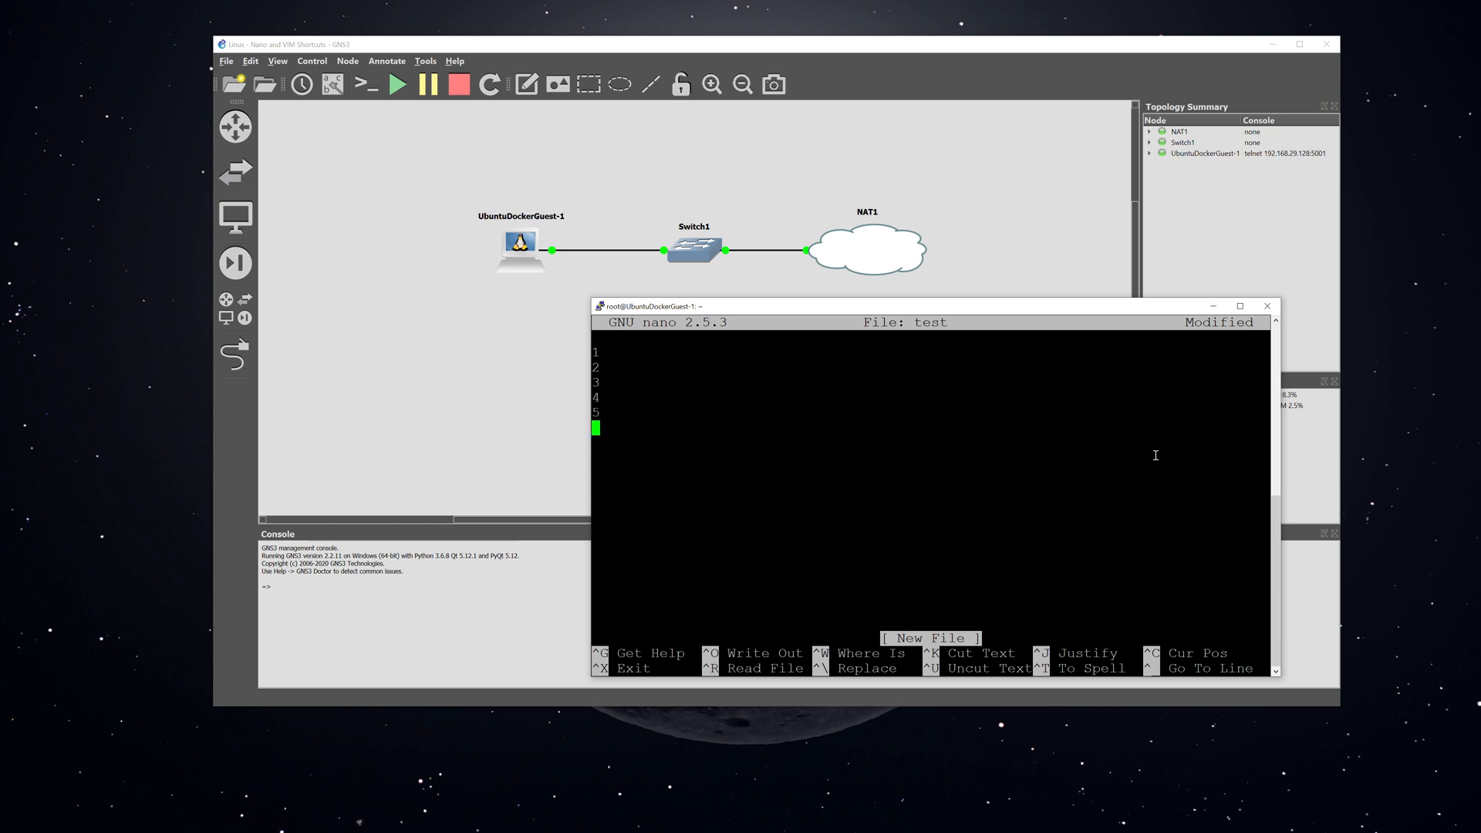
pyautogui.write('abcdefghhahaha')
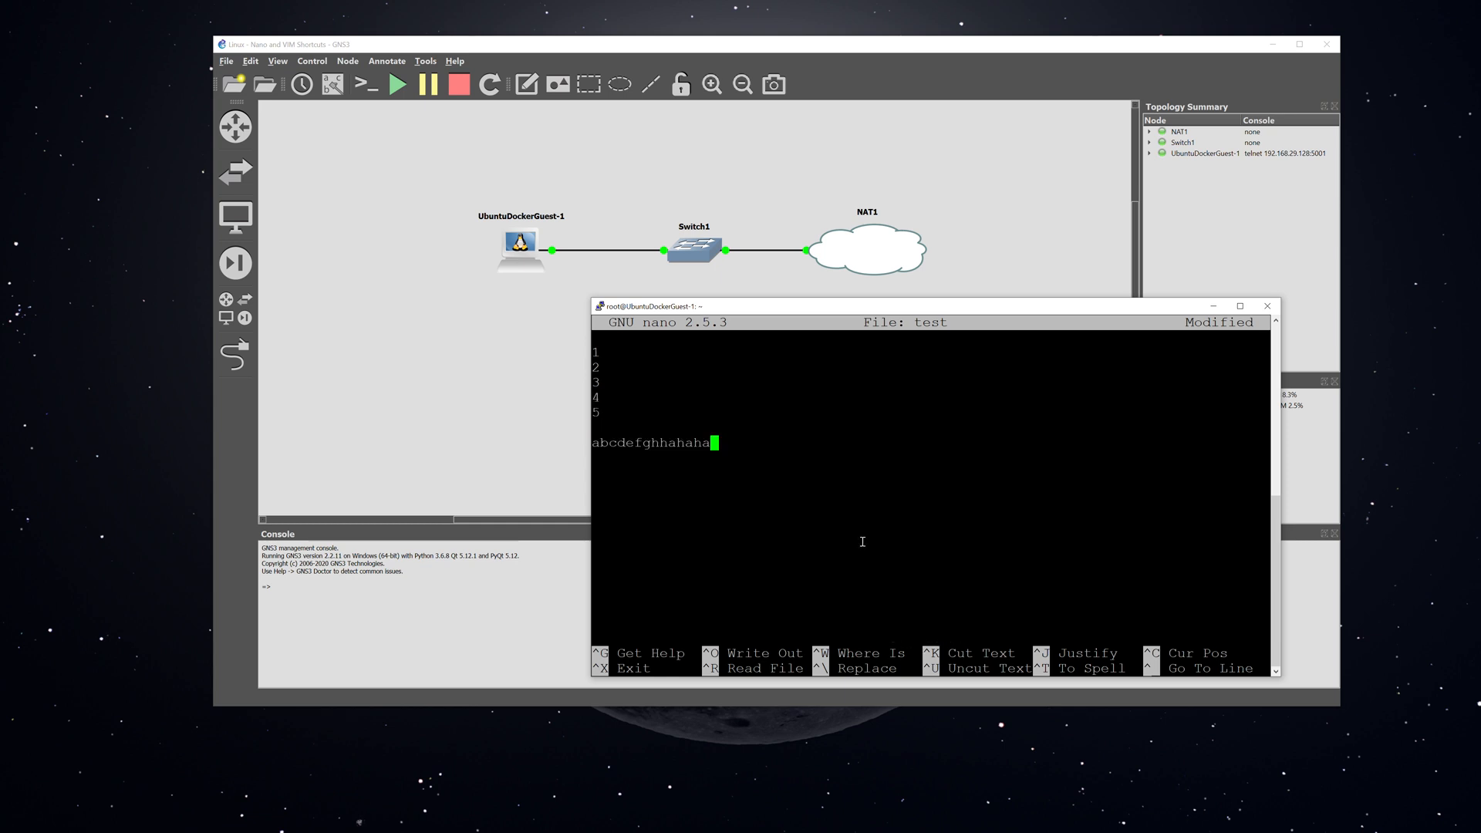
pyautogui.press('ctrl+x')
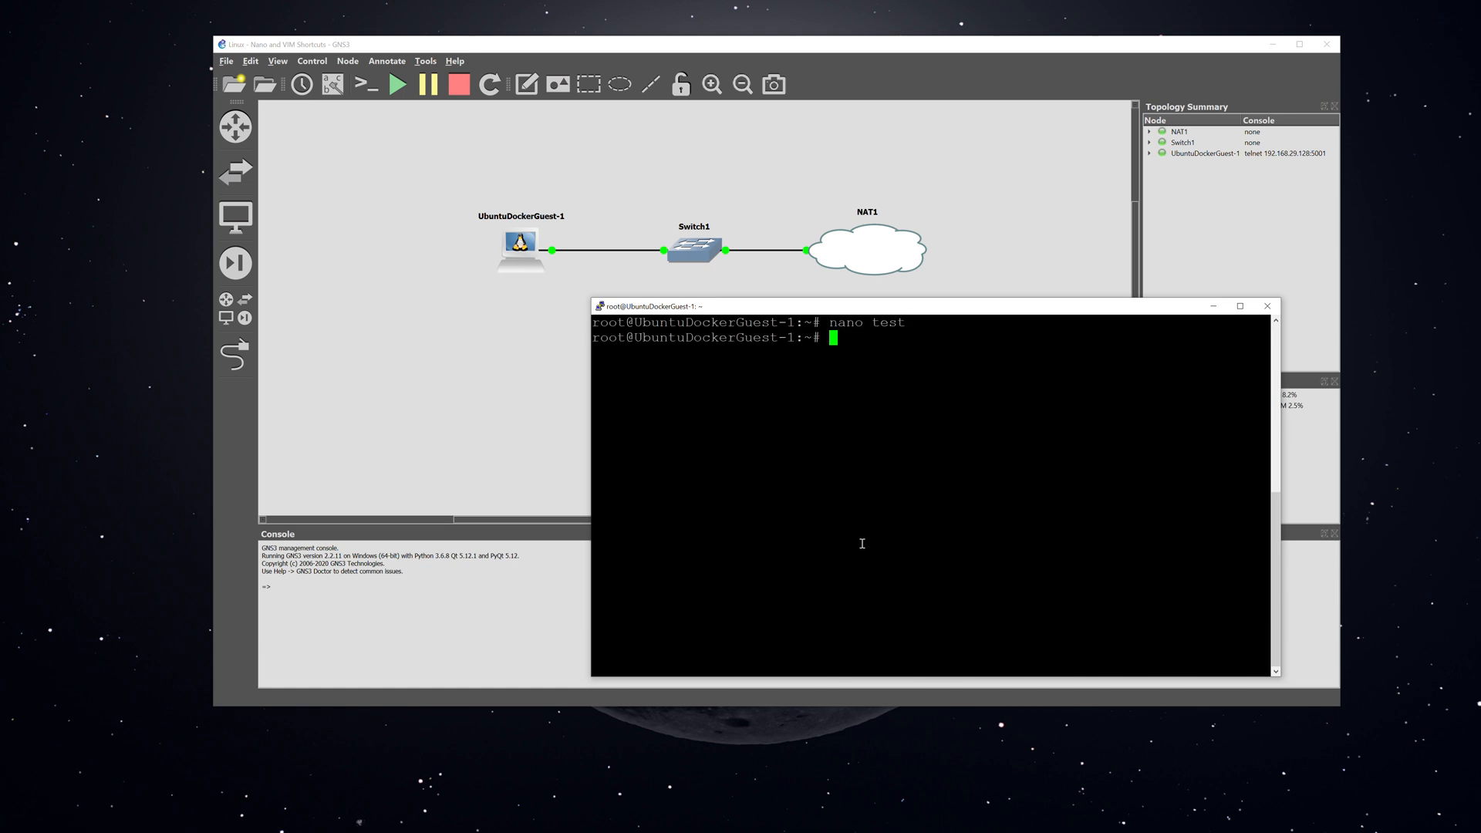
# Step: Print the test file with cat, then reopen it in nano
pyautogui.write('cat')
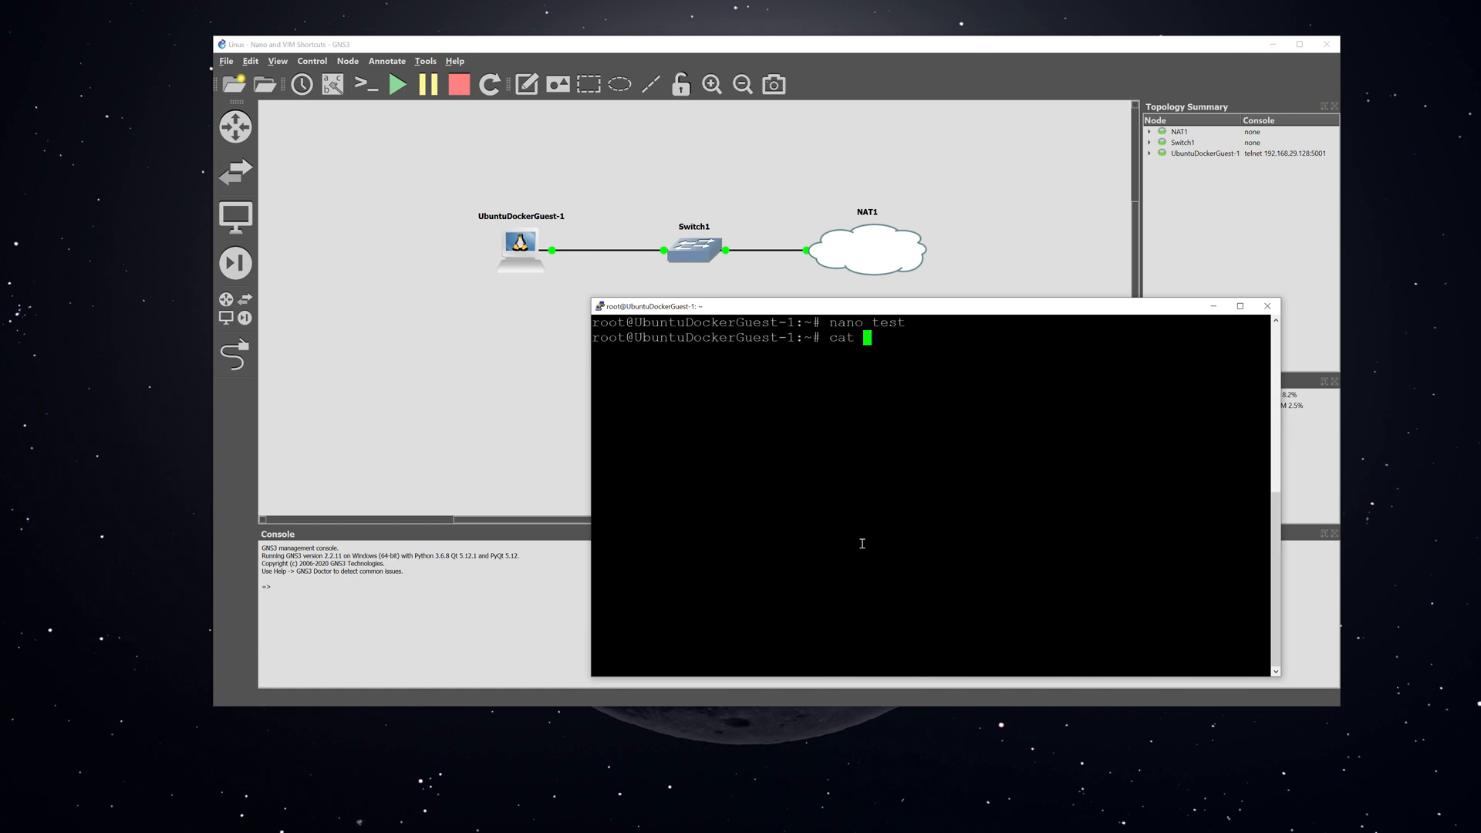
pyautogui.write('test')
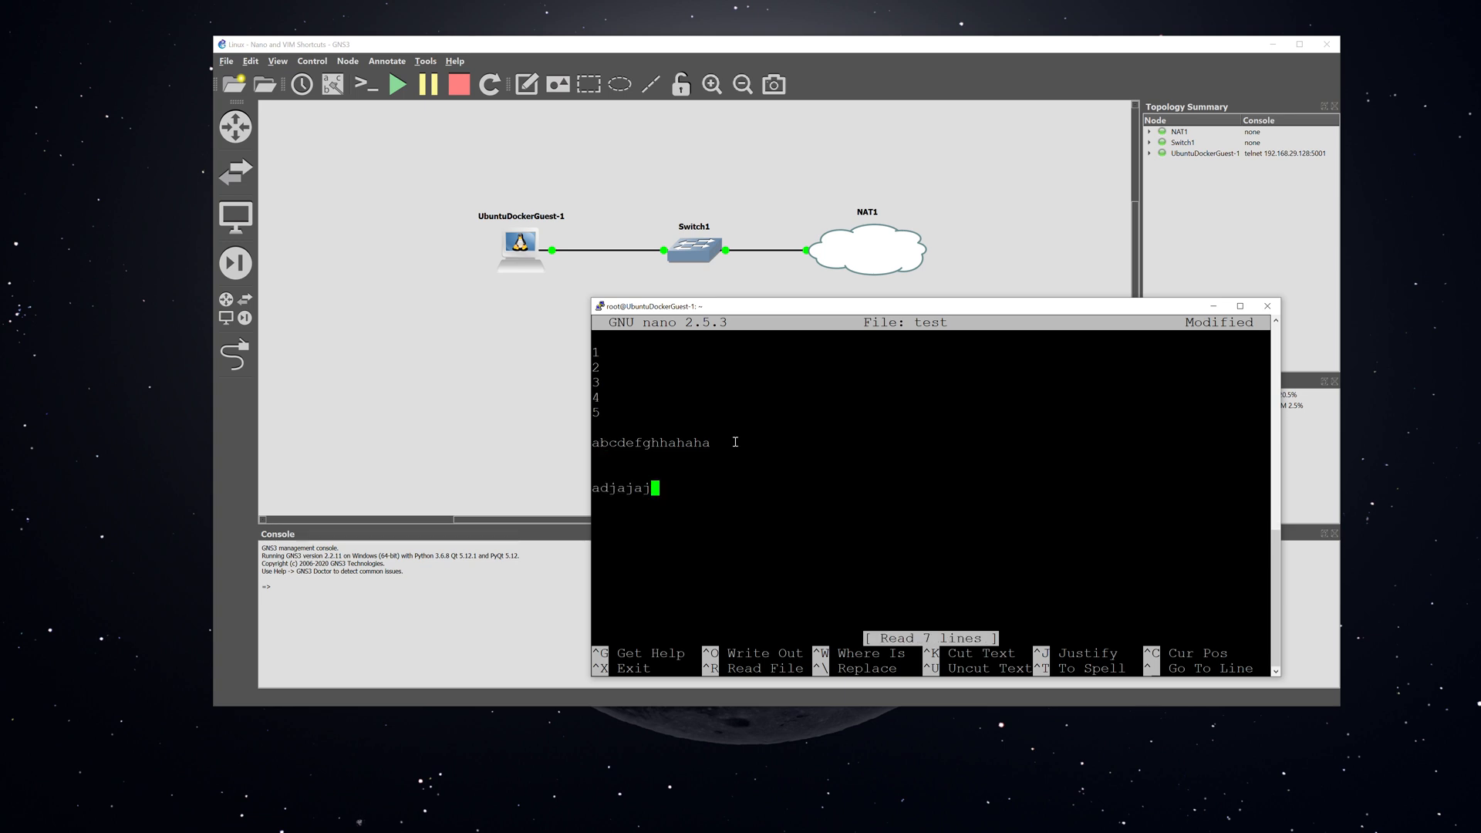
# Step: Exit nano discarding the unsaved adjajaj line
pyautogui.press('ctrl+x')
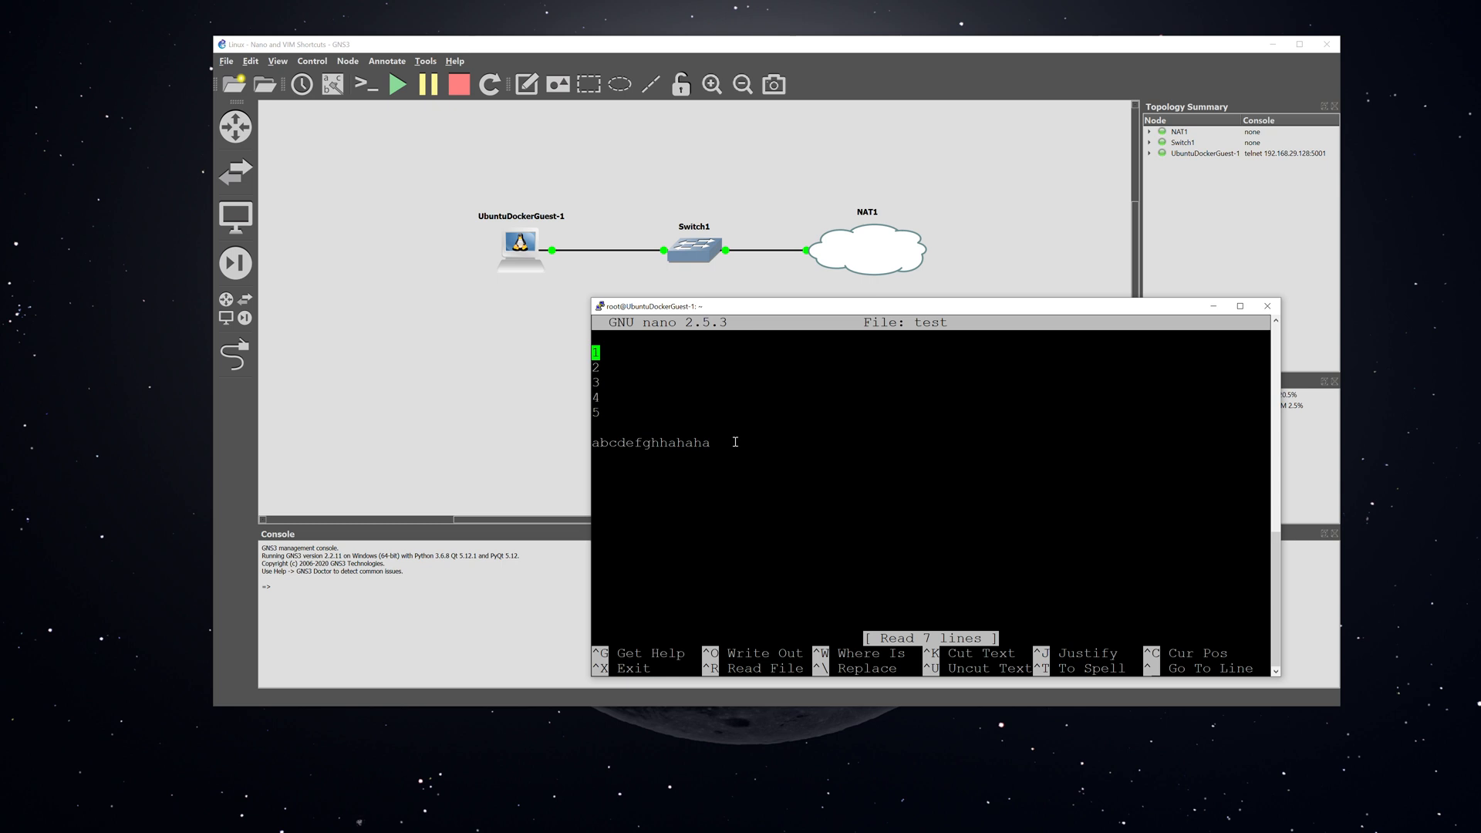
# Step: Search the file with Ctrl+W and move to the abcdefghhahaha line
pyautogui.press('ctrl+w')
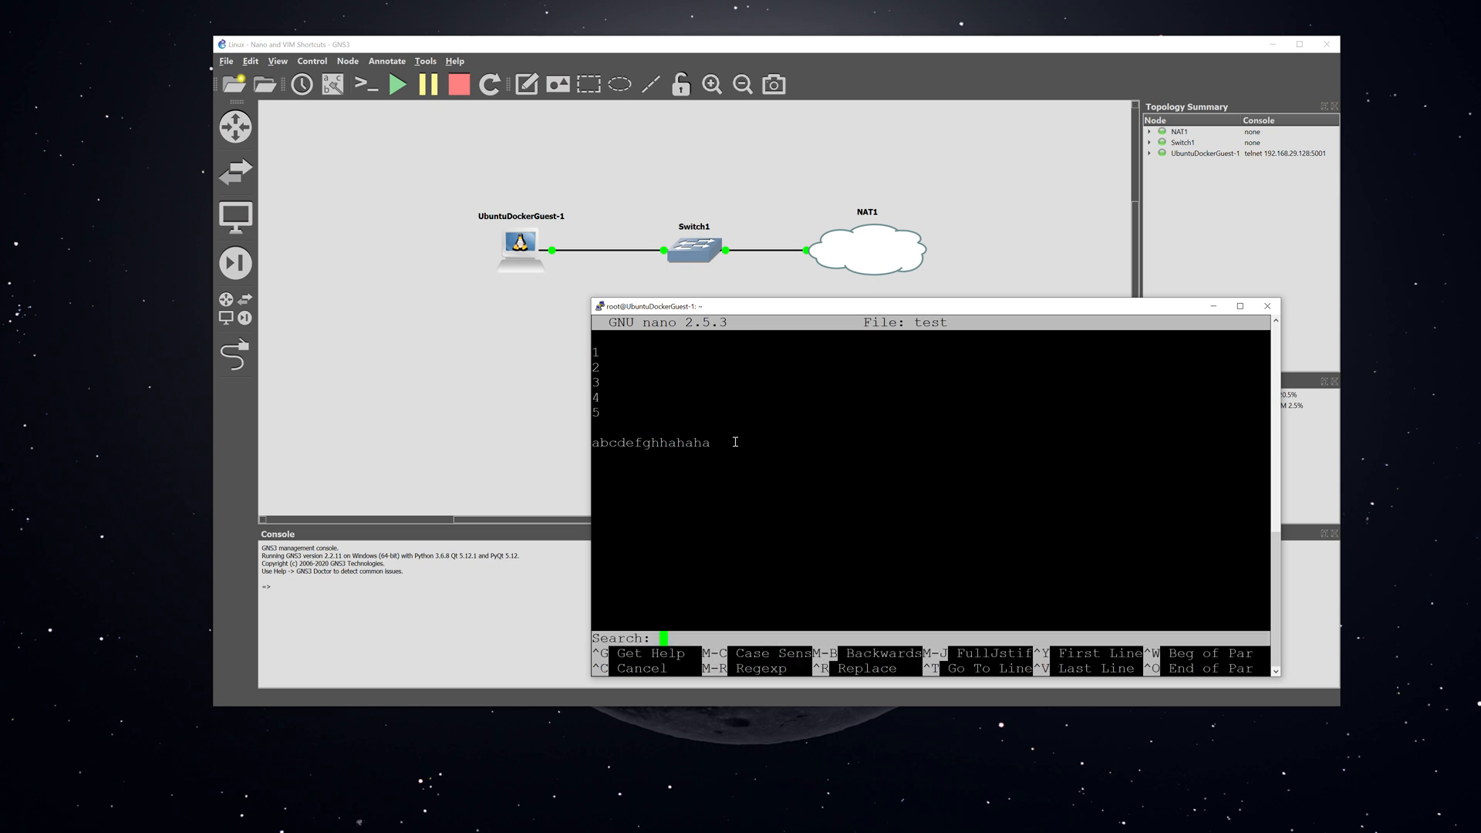
pyautogui.moveTo(642, 642)
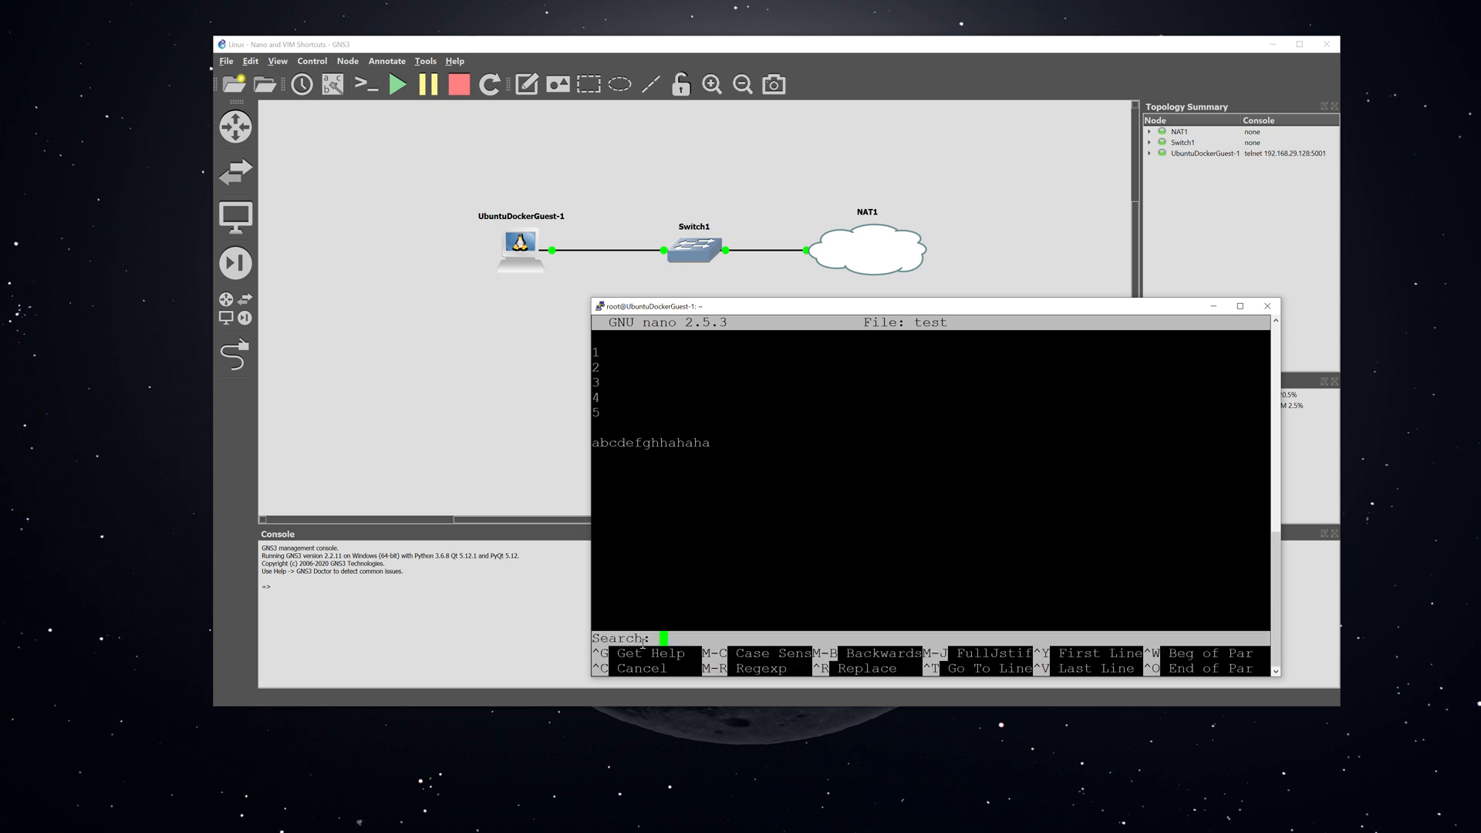
pyautogui.moveTo(696, 639)
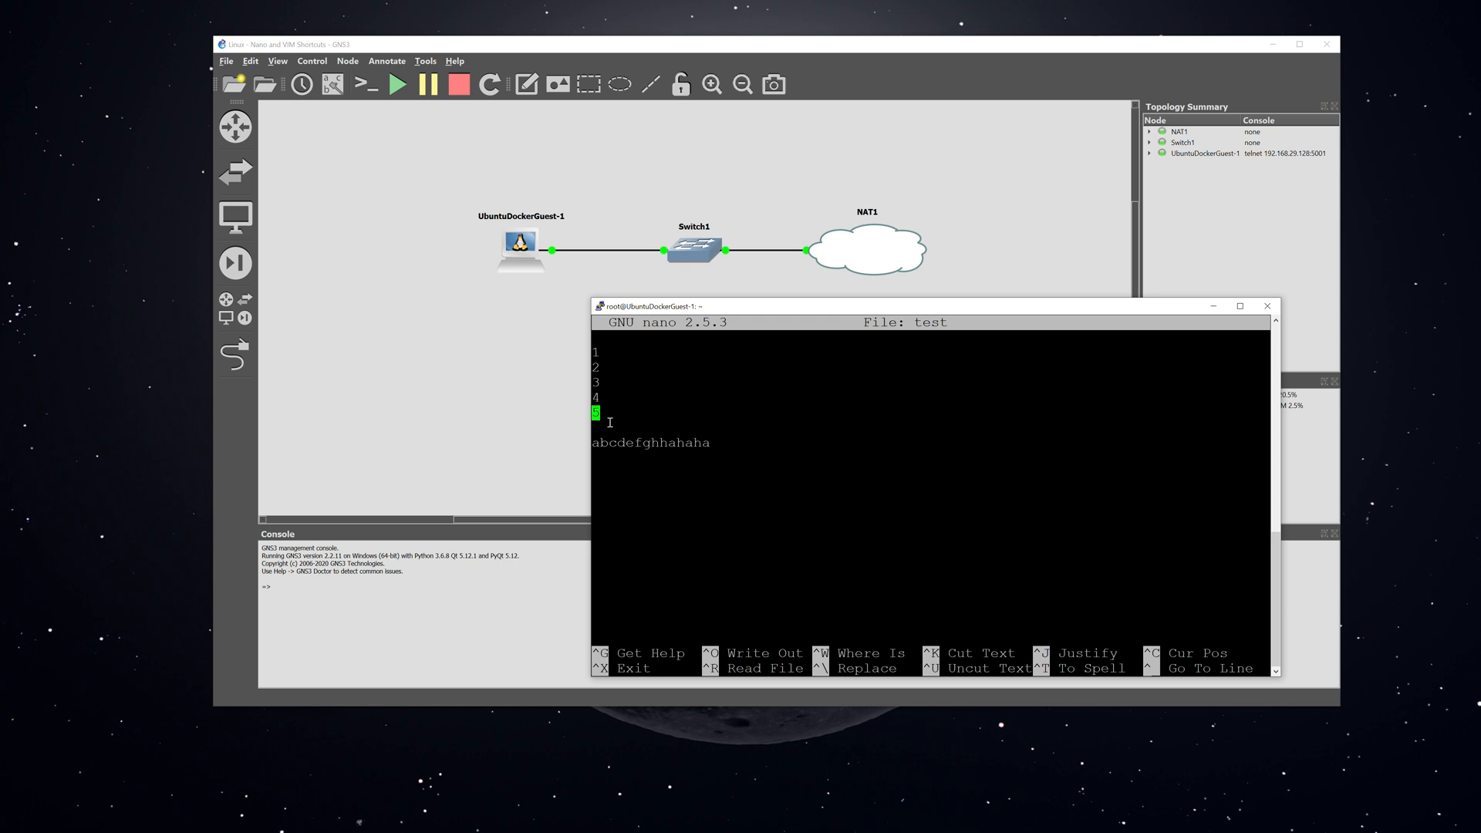
pyautogui.moveTo(644, 416)
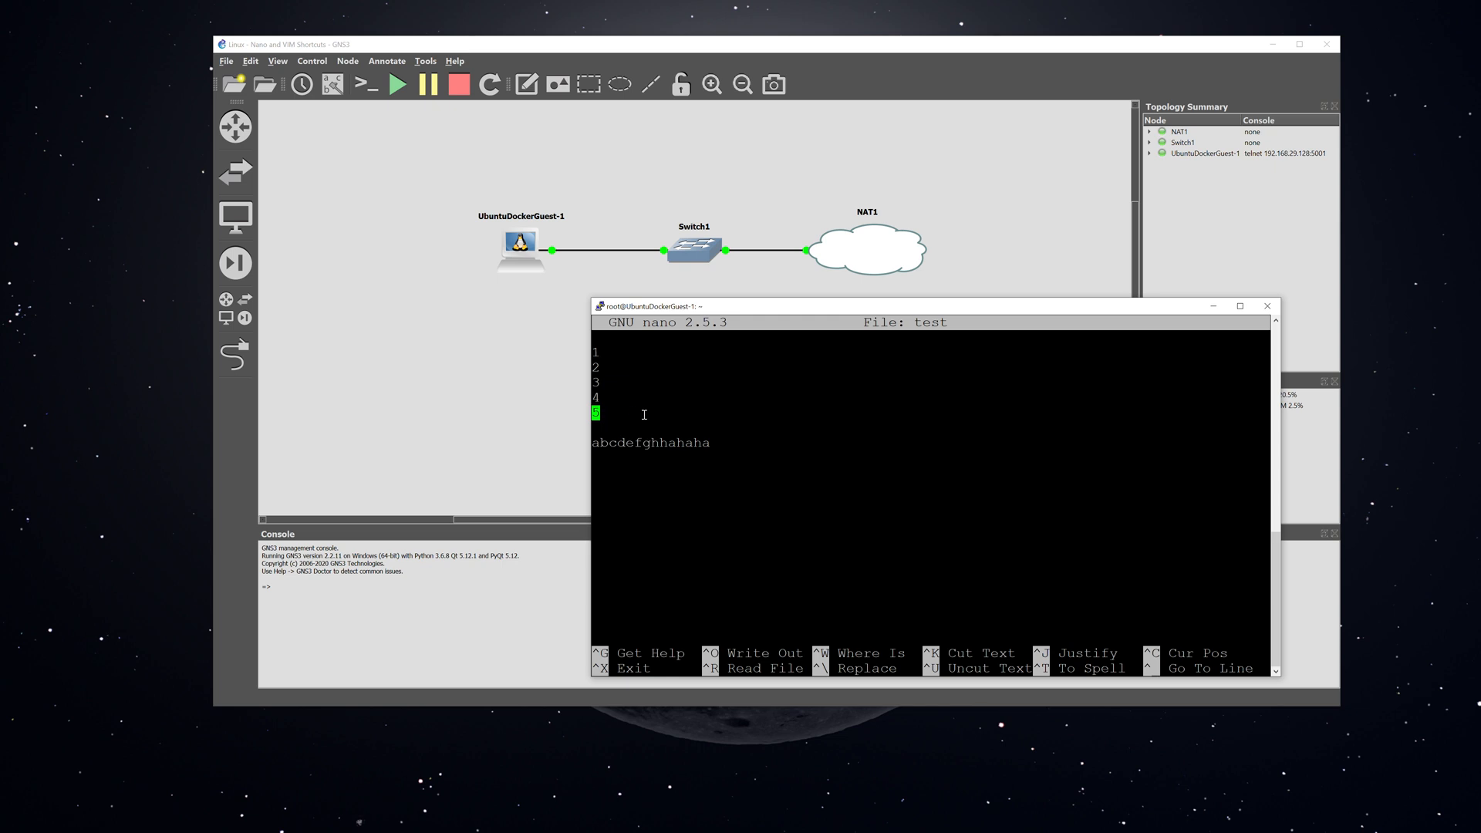
pyautogui.press('Down')
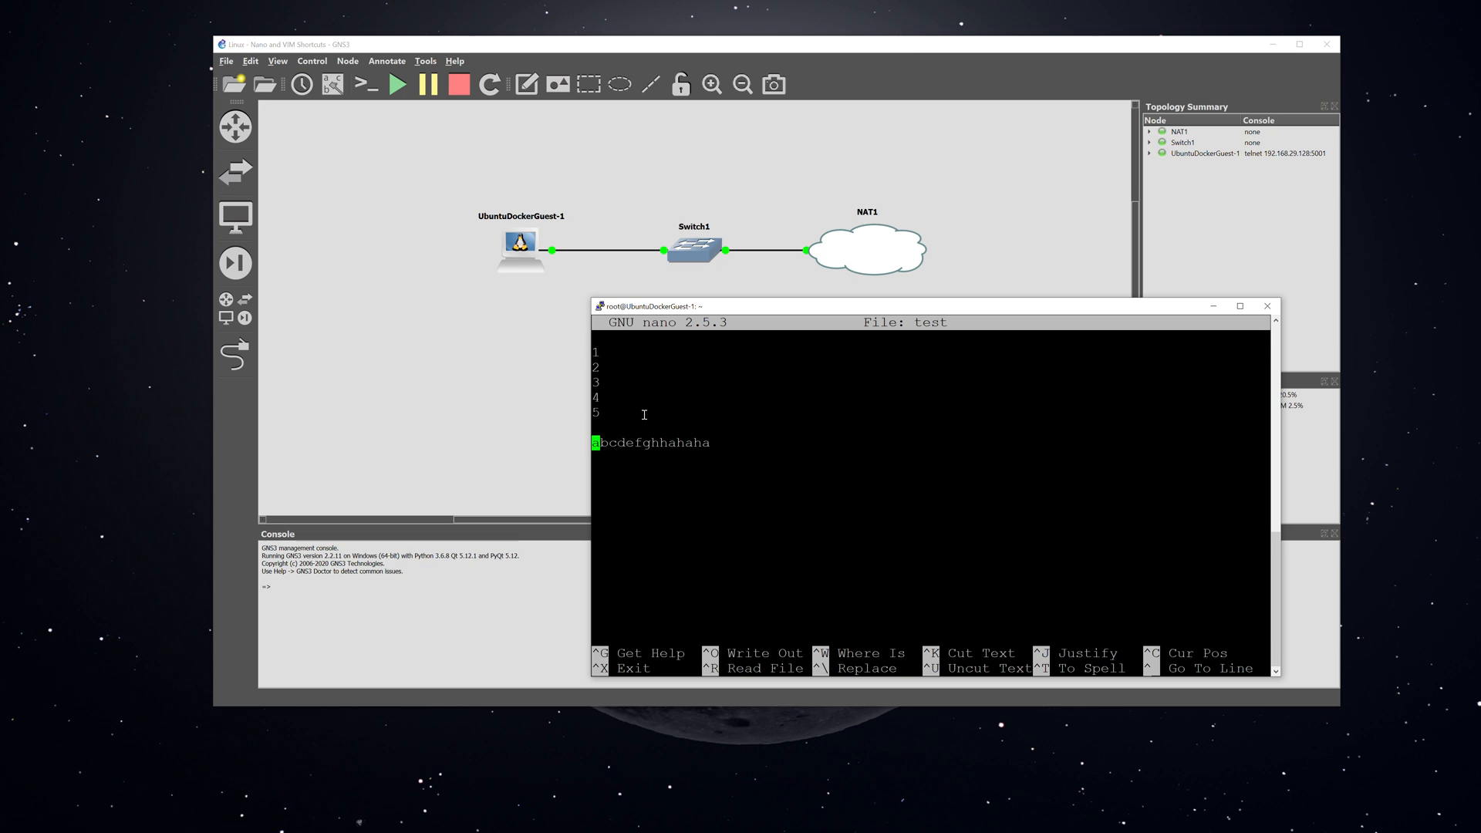
pyautogui.press('ctrl+w')
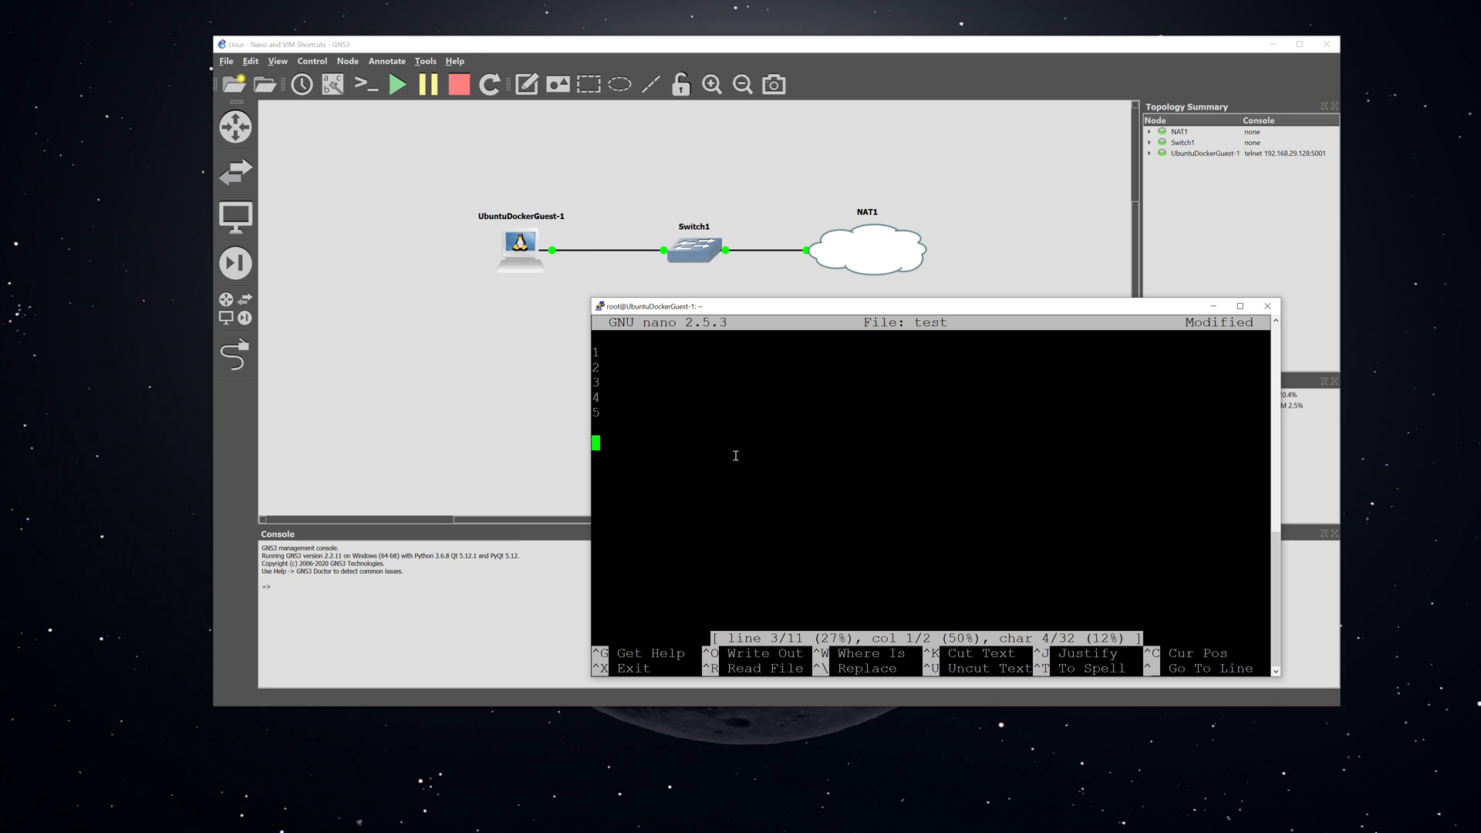
# Step: Retype the abcdefghhahaha line after cutting it
pyautogui.write('abcdefghhahaha')
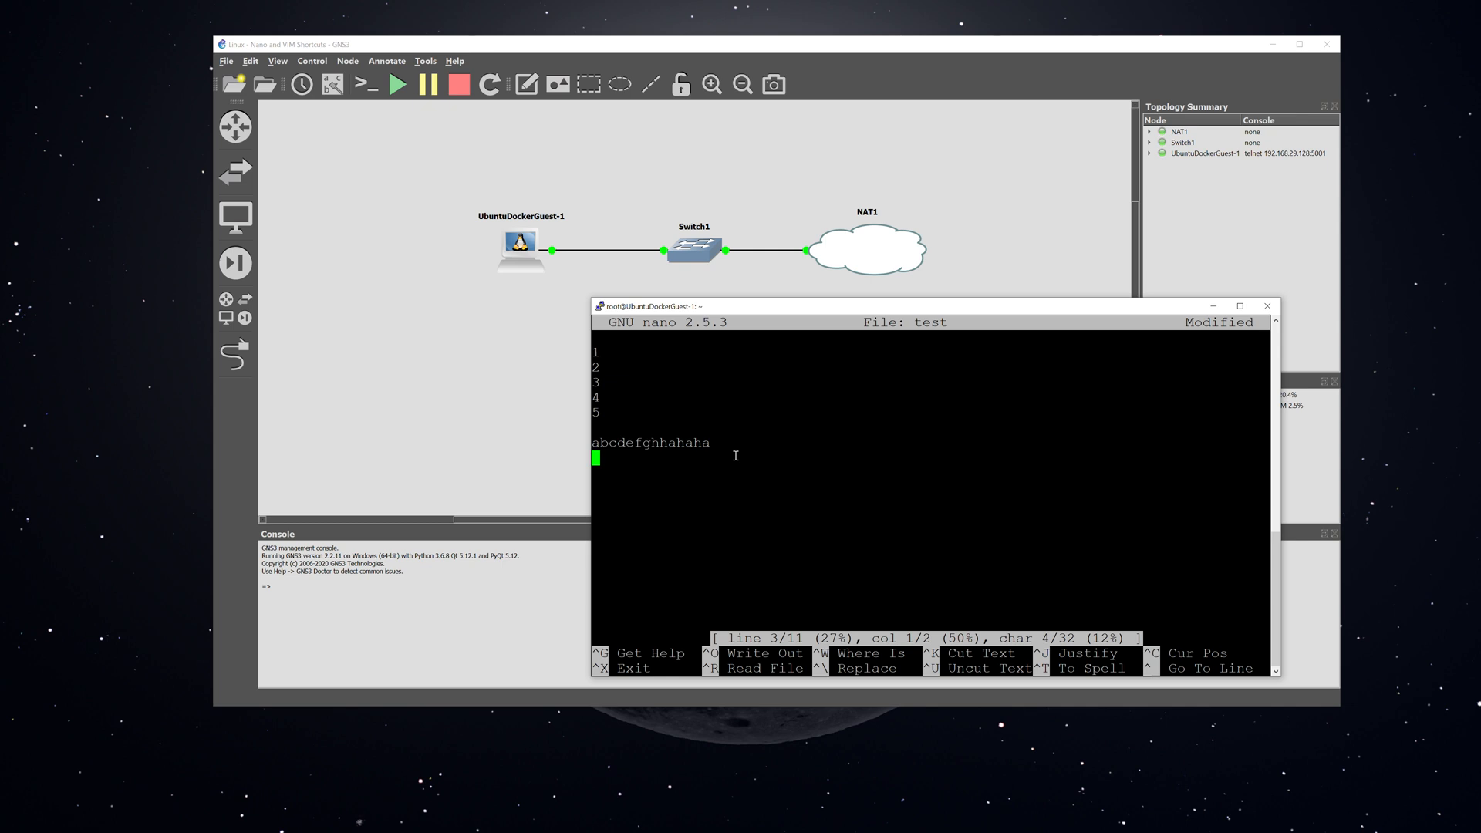
# Step: Write the file out under the new name test1
pyautogui.press('ctrl+o')
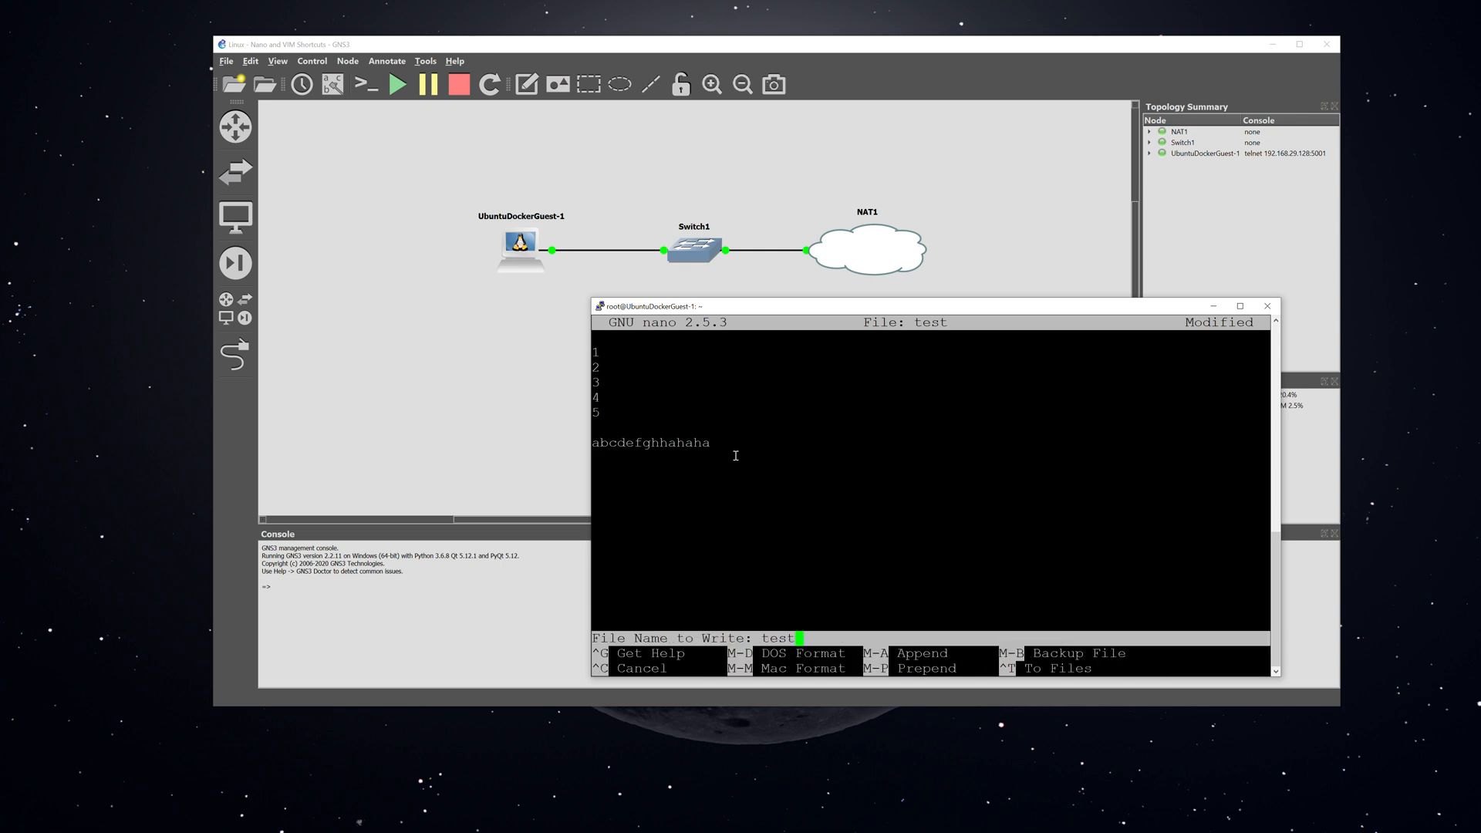
pyautogui.moveTo(598, 621)
pyautogui.write('1')
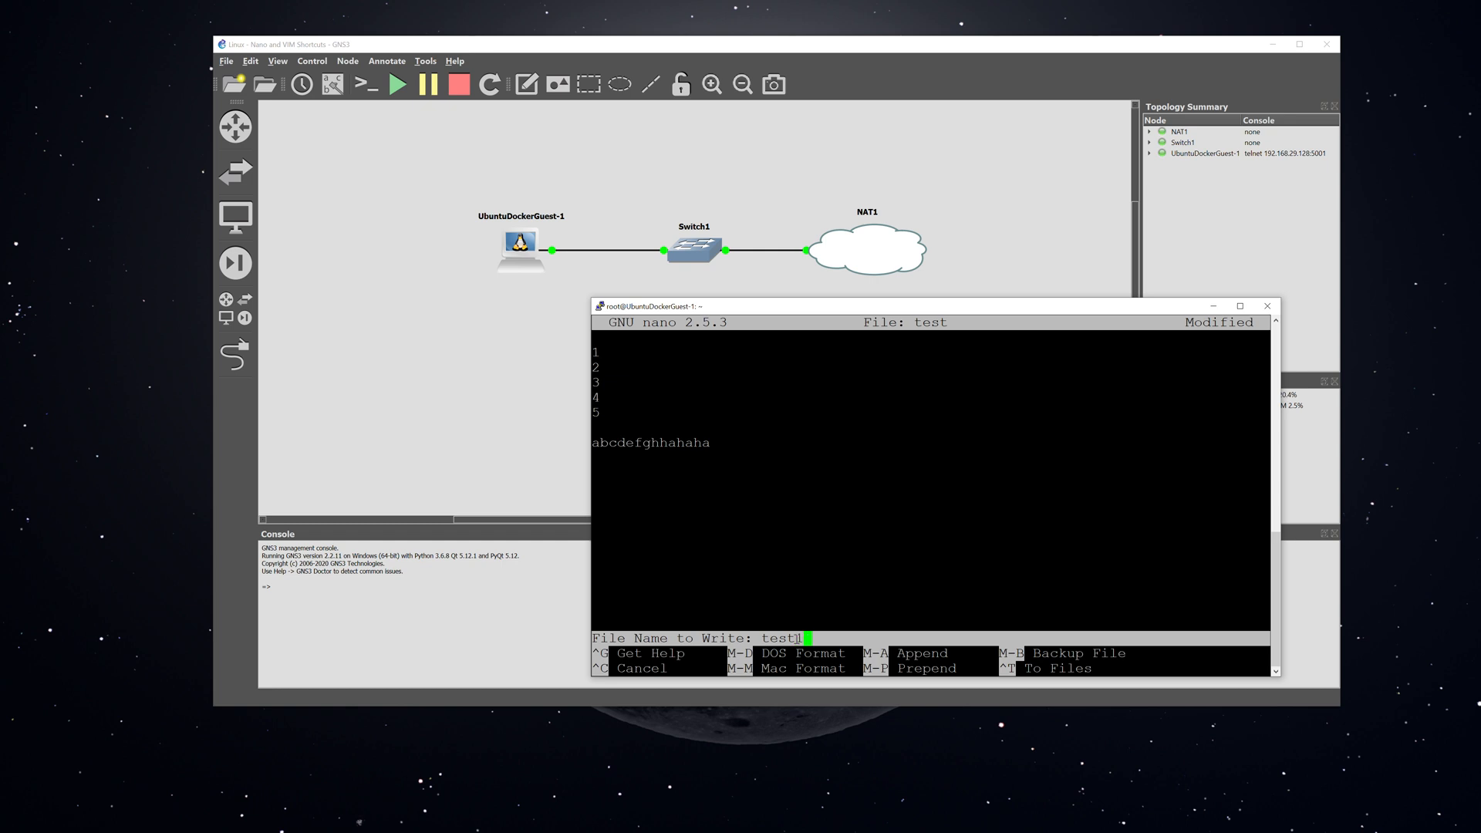
pyautogui.press('Return')
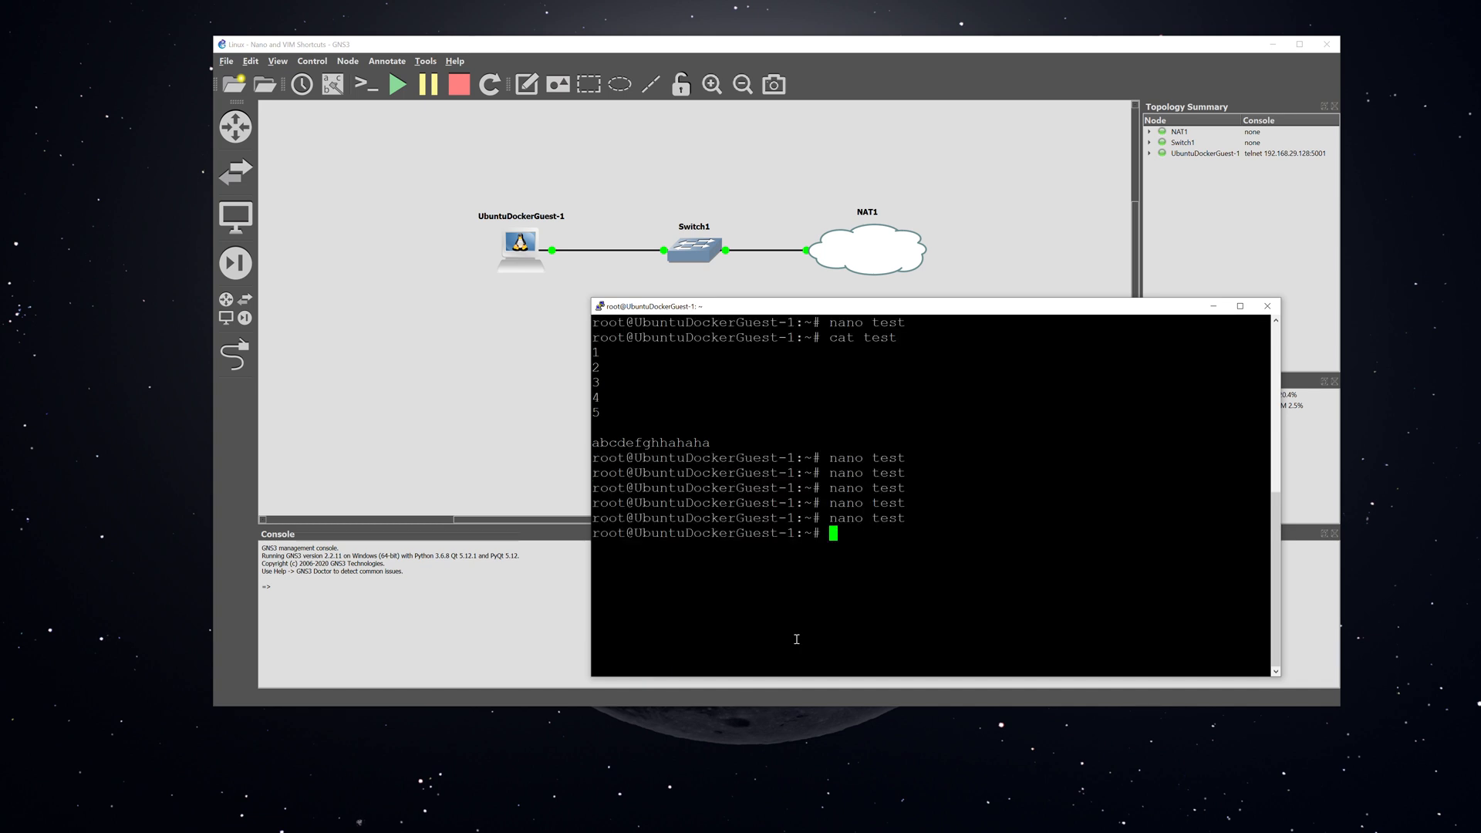
# Step: List the directory with ls to show test and test1
pyautogui.write('ls')
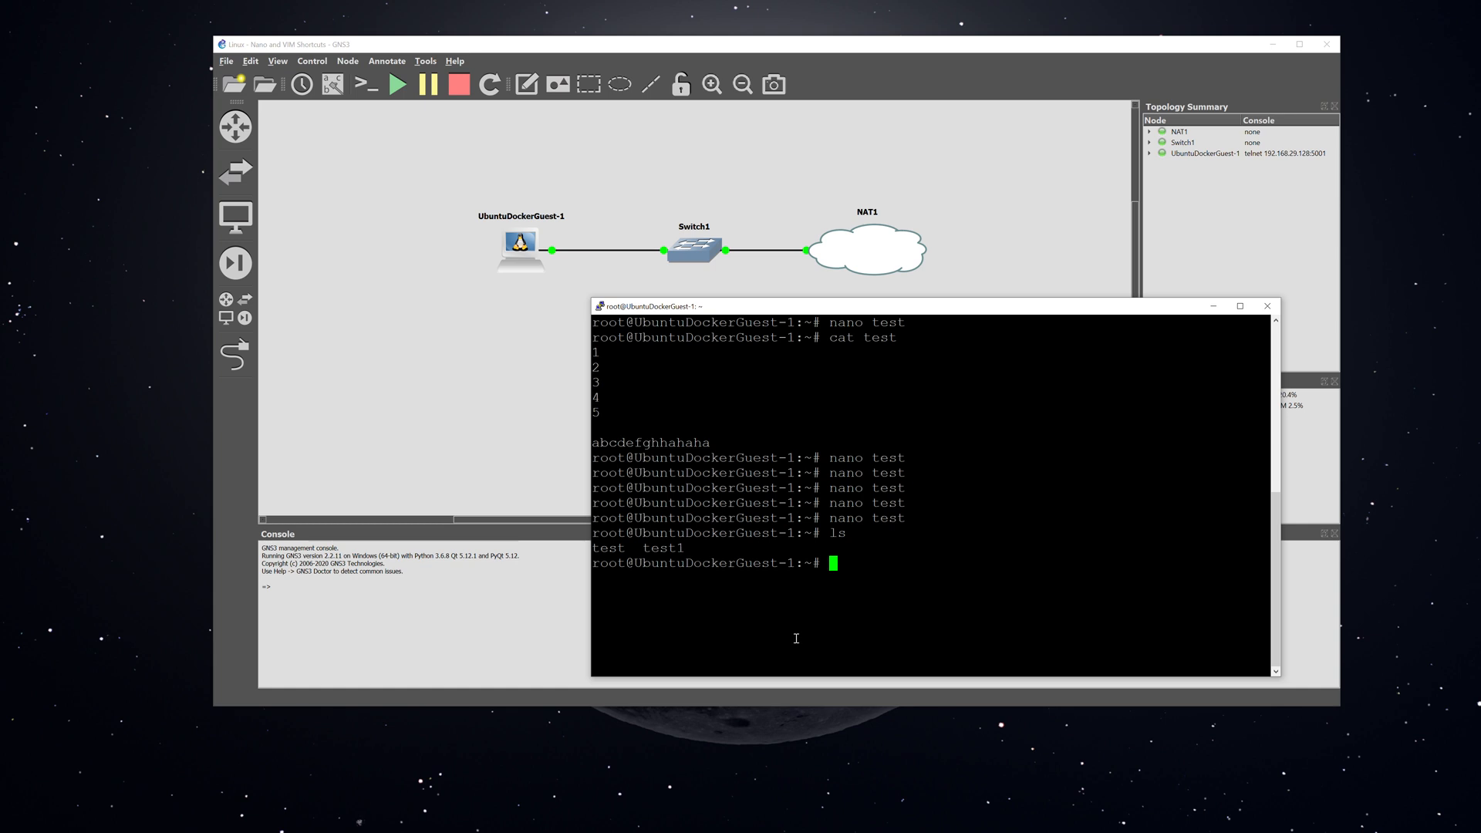